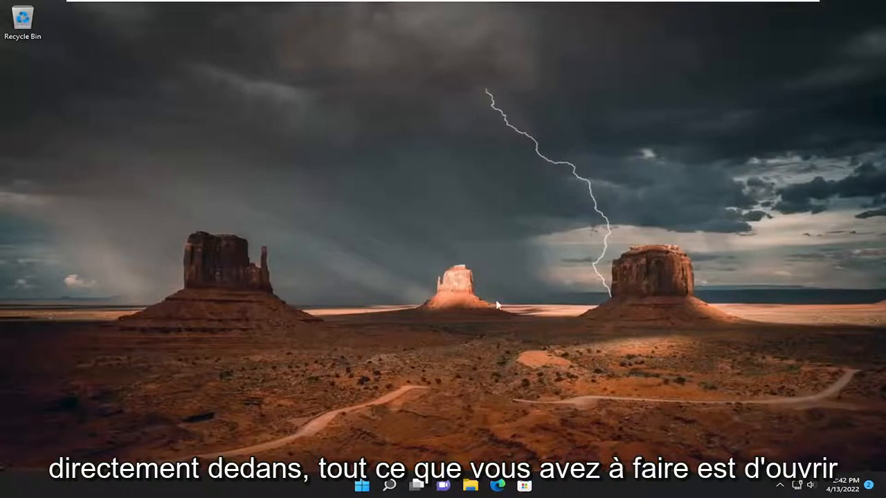
# Search for 'control Panel' from the taskbar so it appears as the best match.
pyautogui.click(389, 484)
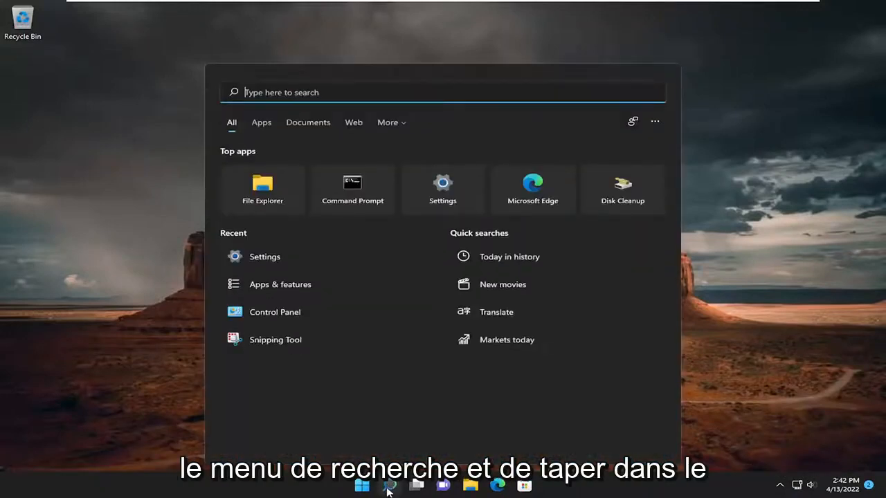
pyautogui.write('control Panel')
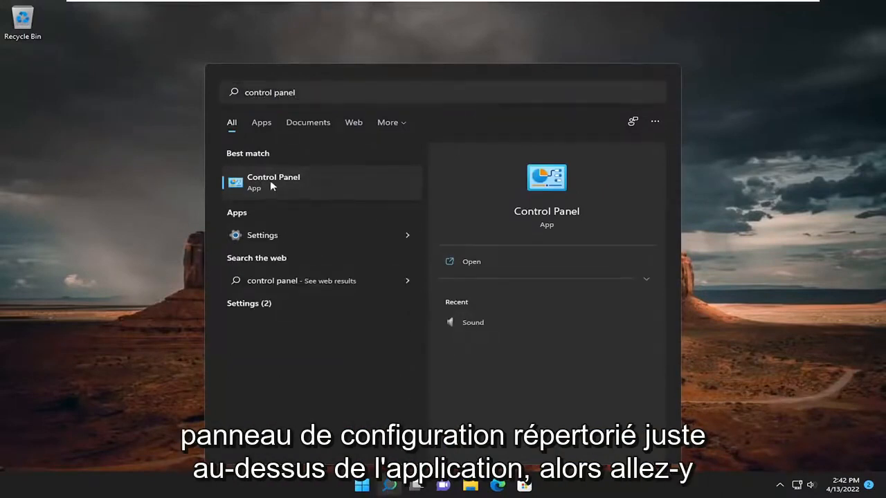
# Launch Control Panel from the search results to reach the Sound settings.
pyautogui.click(274, 181)
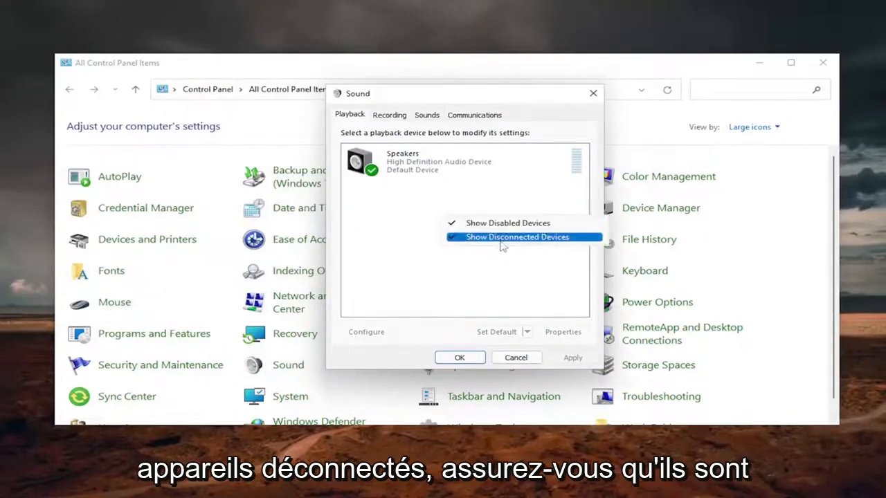
pyautogui.moveTo(508, 222)
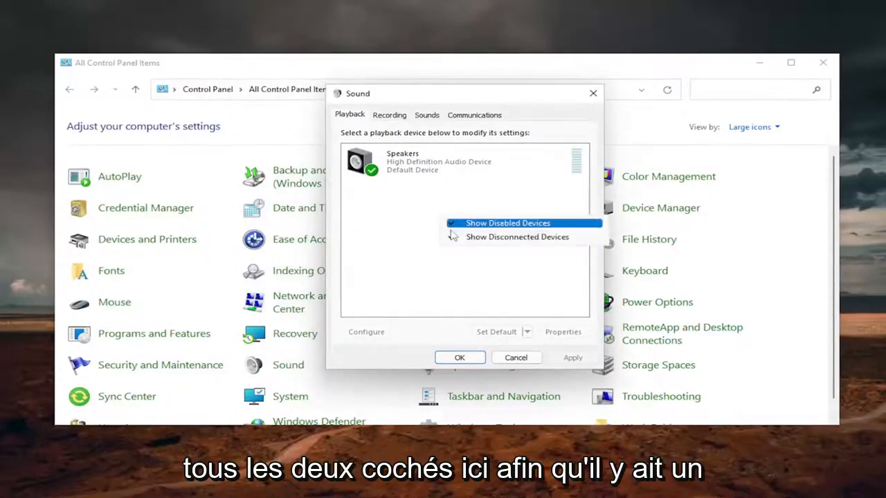
# Show disconnected playback devices alongside disabled ones in the Sound dialog.
pyautogui.click(508, 221)
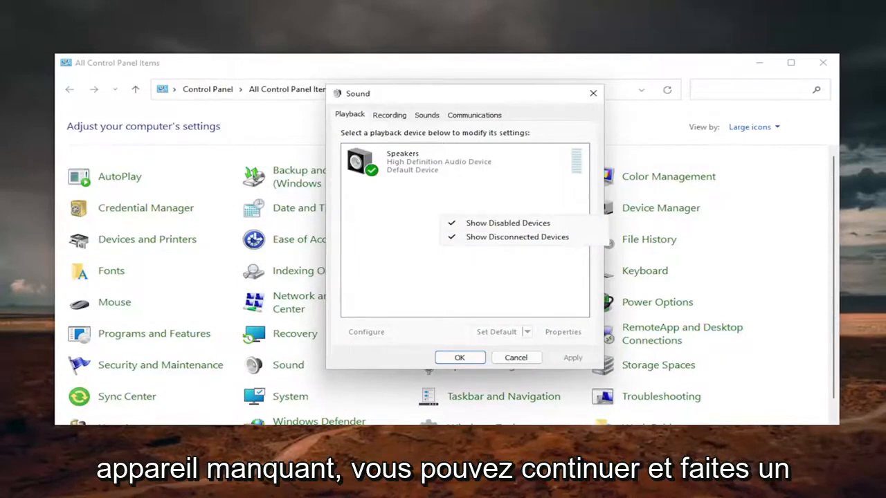
pyautogui.rightClick(402, 164)
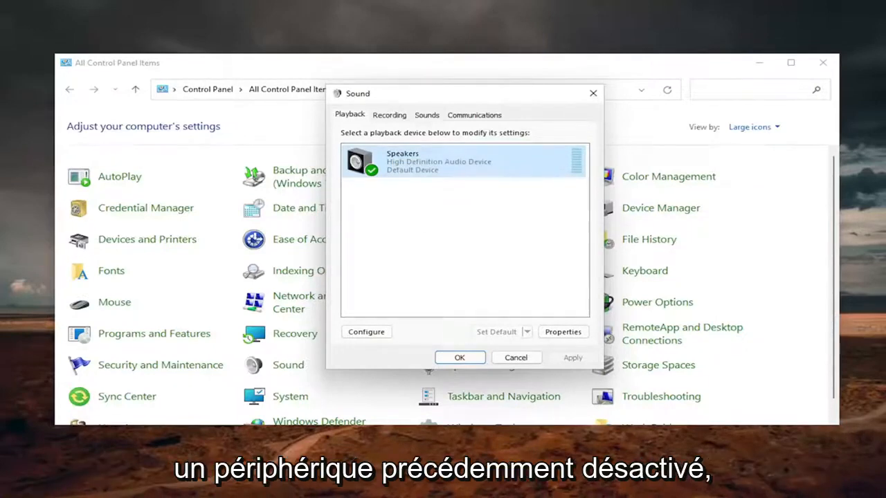
pyautogui.moveTo(540, 298)
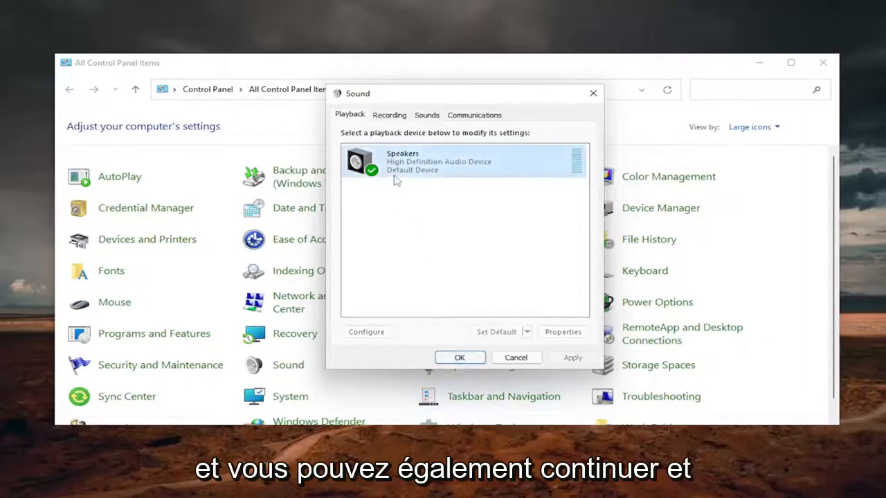
# Start Speaker Setup for Speakers, cancel it, and bring up Speakers Properties.
pyautogui.click(366, 332)
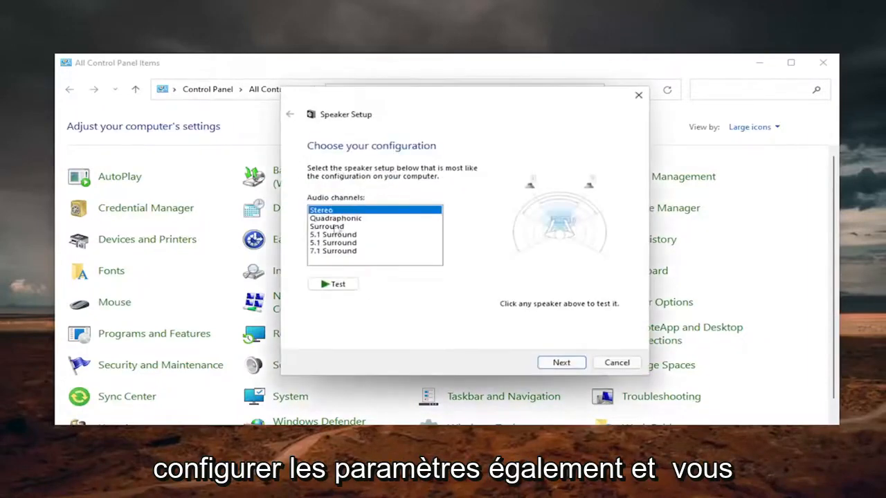
pyautogui.click(616, 363)
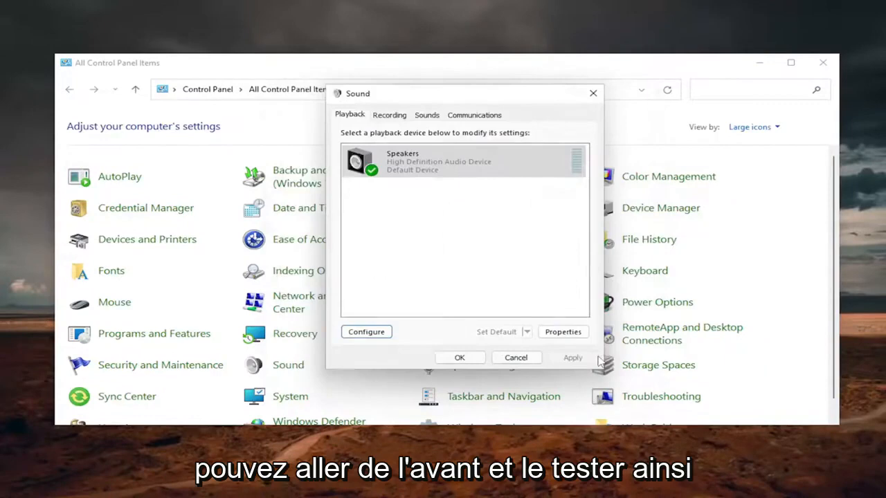
pyautogui.click(562, 332)
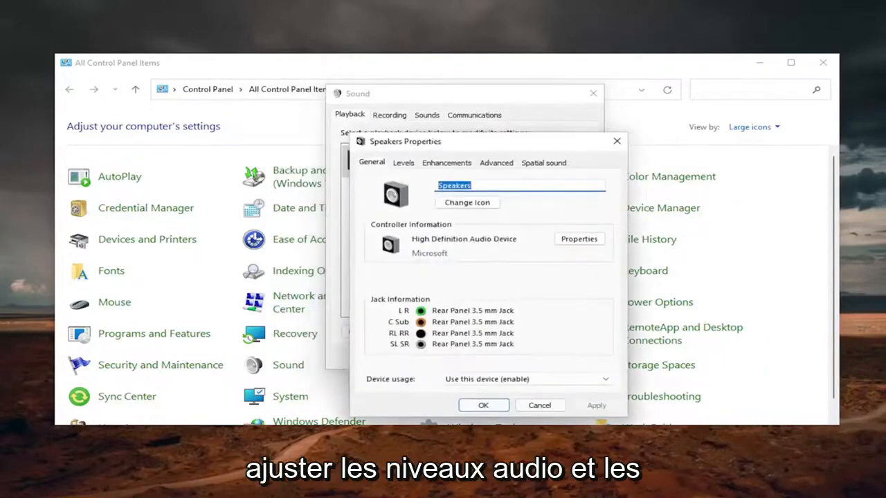
# View the Enhancements list: Bass Boost, Virtual Surround, Room Correction, Loudness Equalization.
pyautogui.click(445, 164)
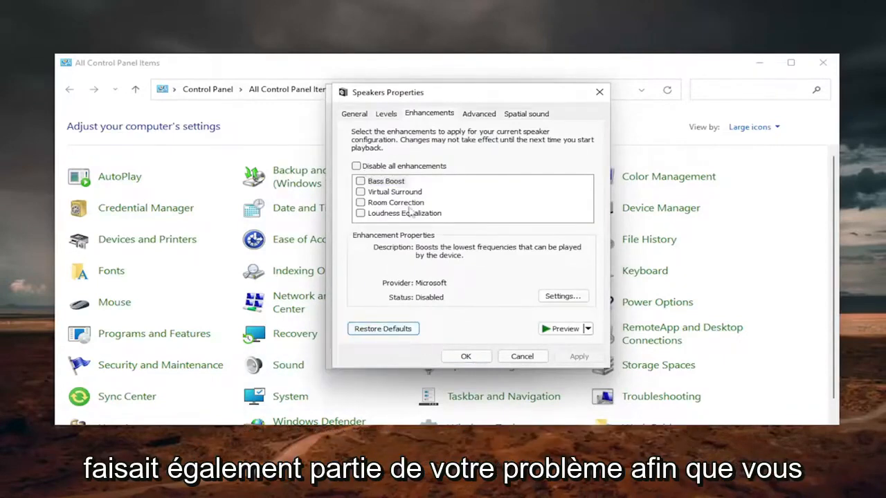
pyautogui.moveTo(578, 92)
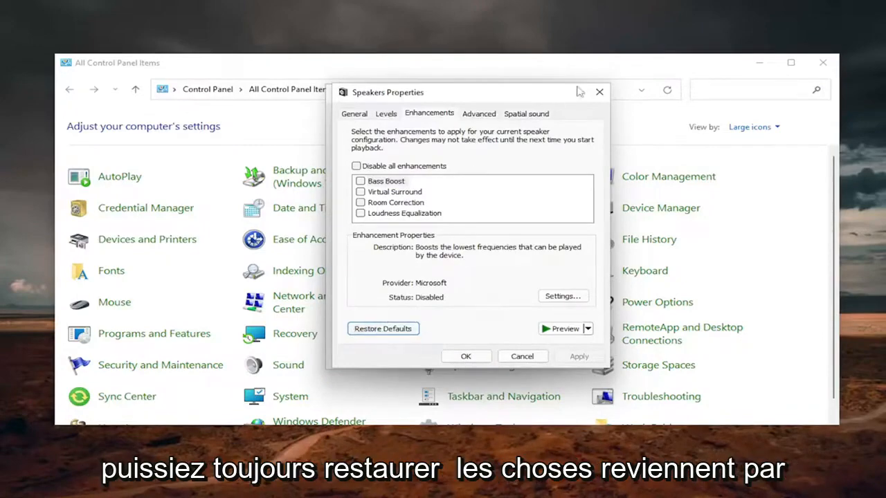